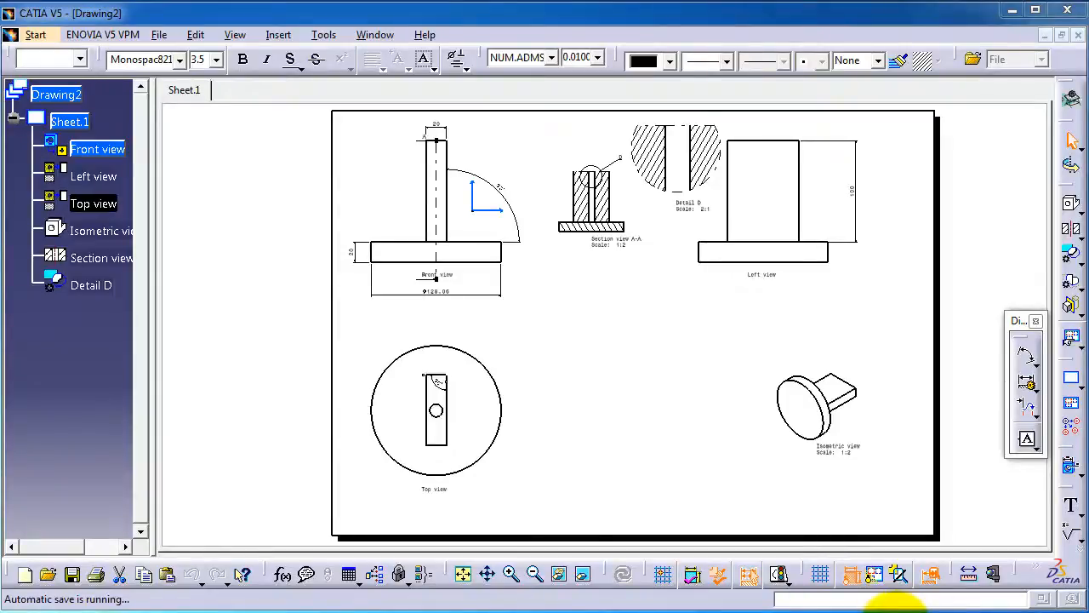
mouse_move(922, 414)
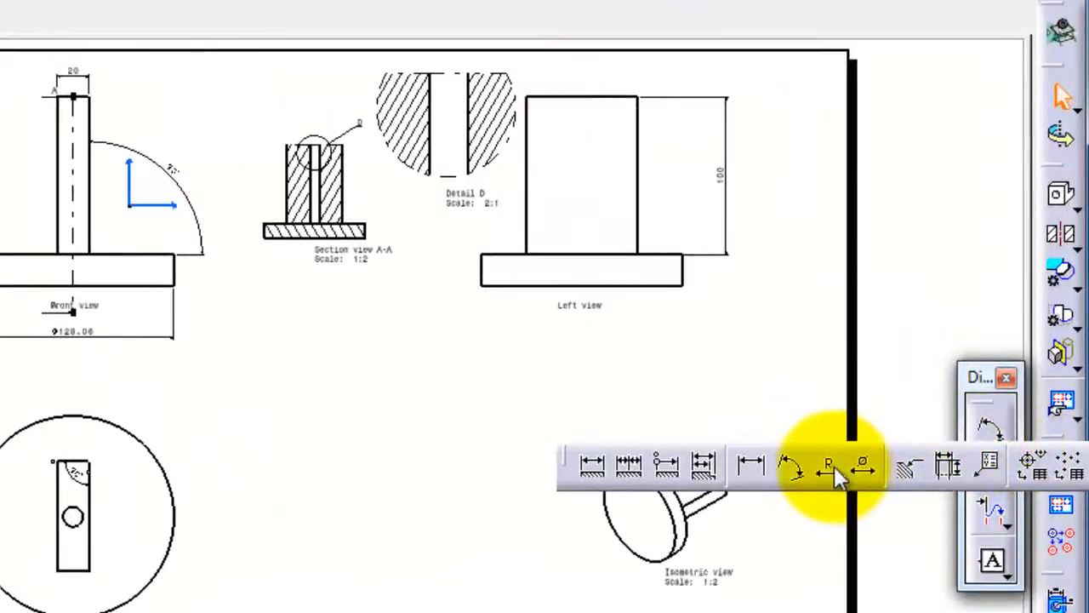
mouse_move(827, 466)
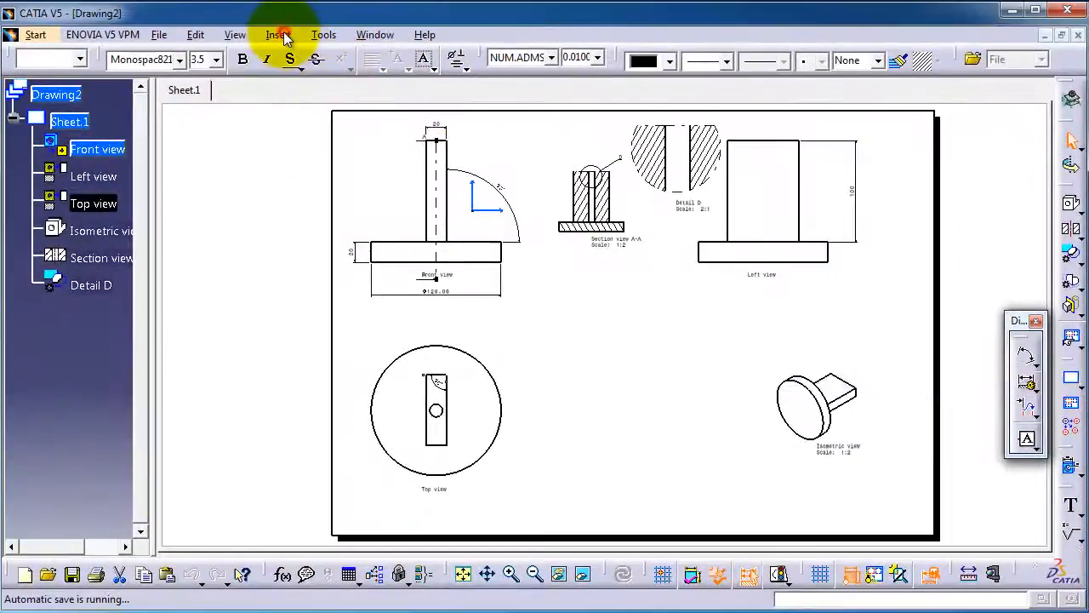
Step: Dimension the small hole's radius as R6.22, placed up and right outside the circle
click(279, 34)
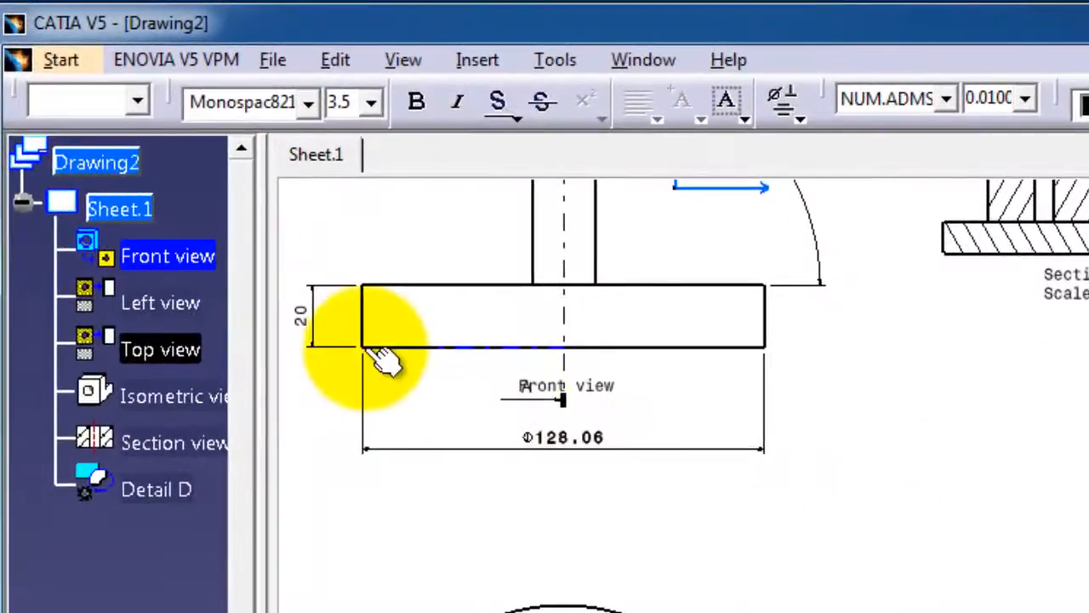
mouse_move(544, 451)
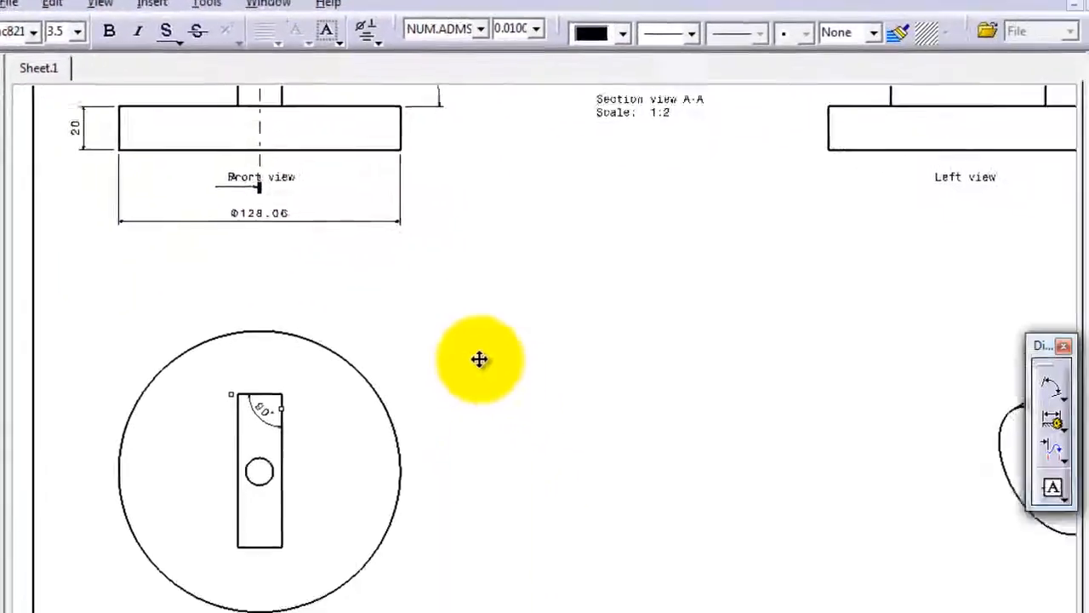
scroll(down, 3)
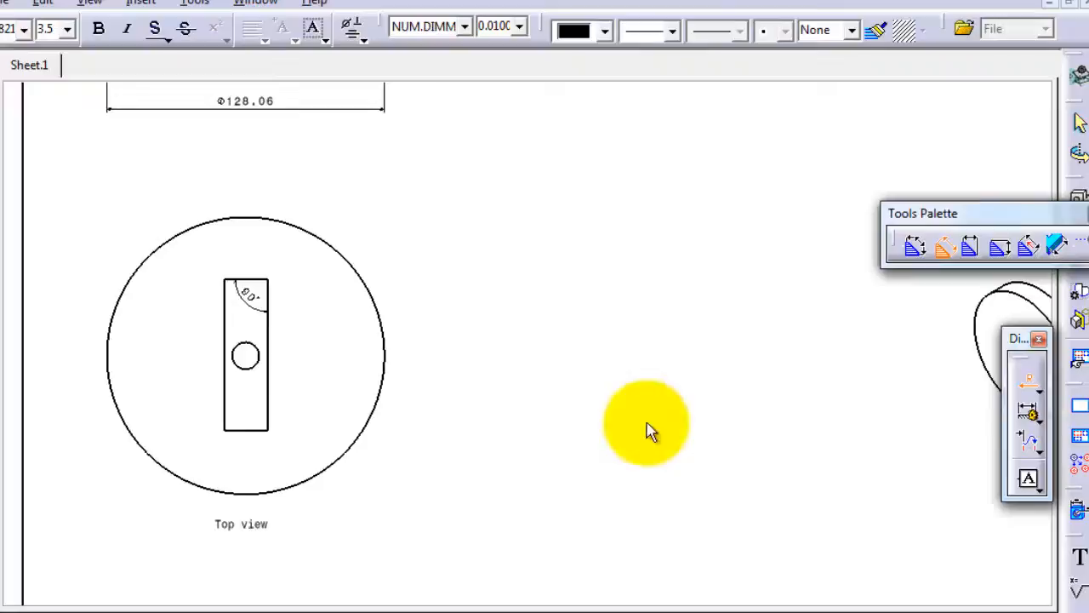
mouse_move(256, 374)
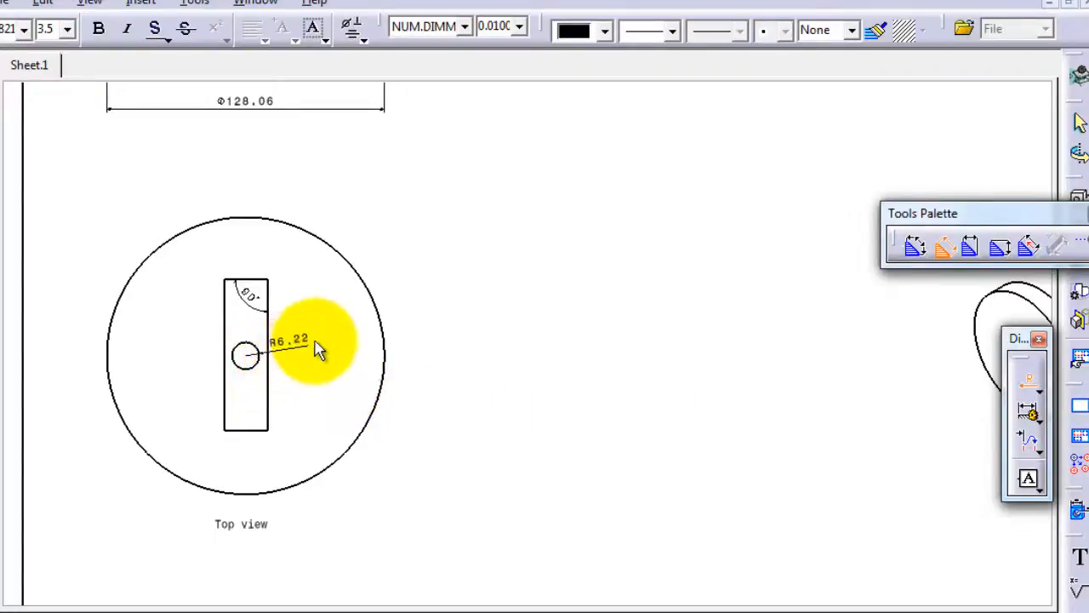
drag(320, 351, 317, 323)
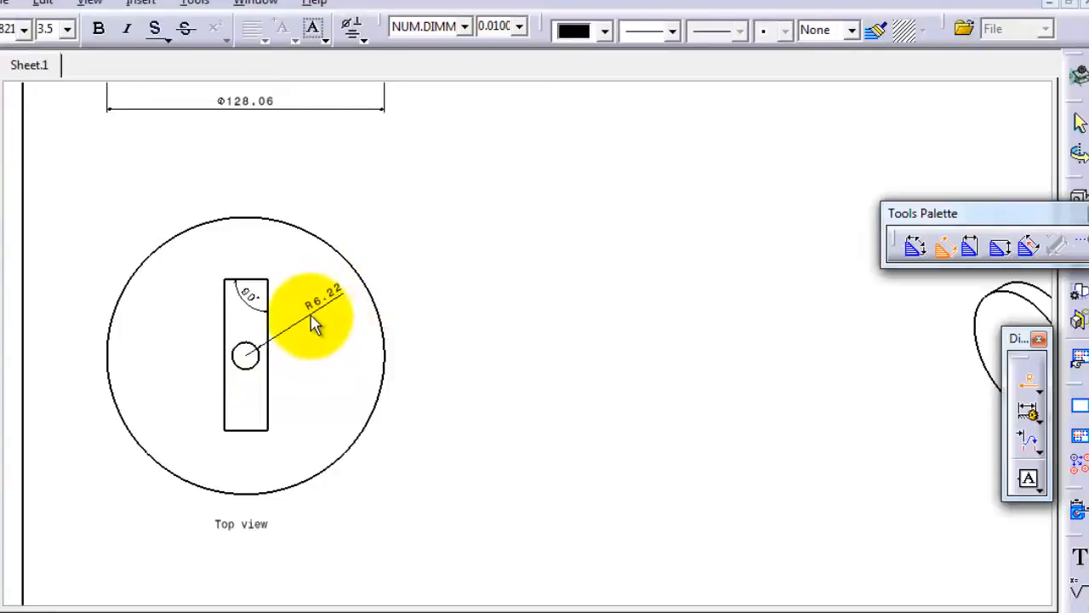
drag(320, 306, 412, 272)
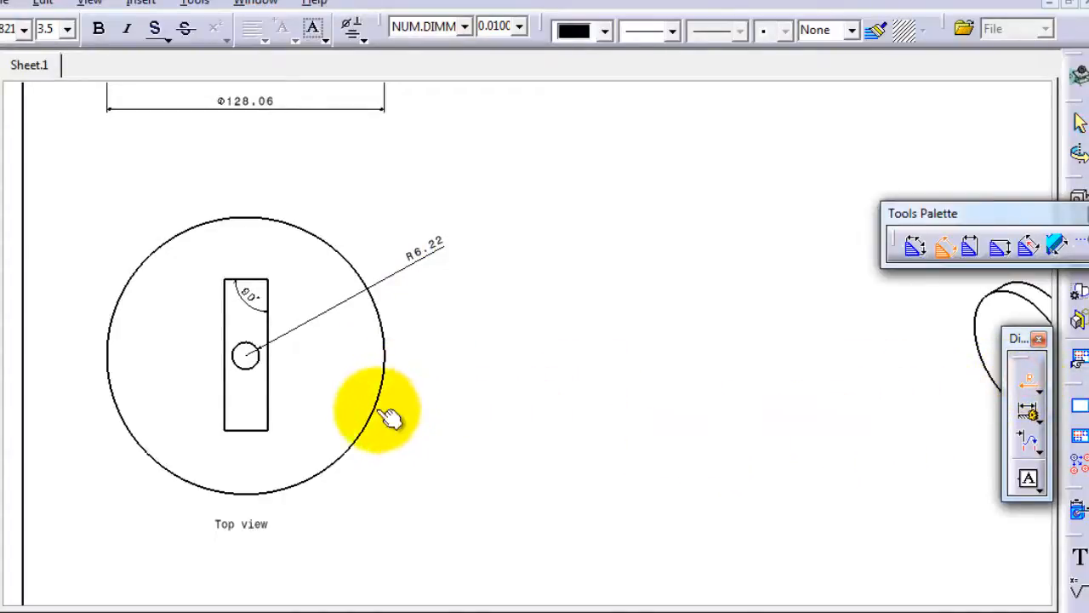
mouse_move(388, 417)
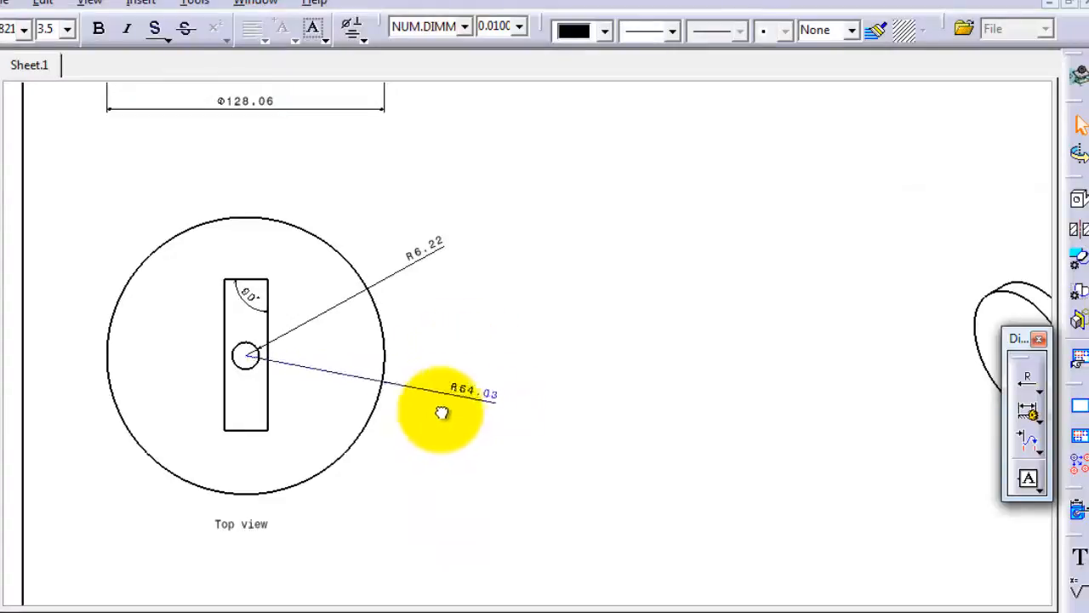
Step: Dimension the outer circle's radius as R64.03, swung to horizontal on the right
drag(442, 413, 449, 350)
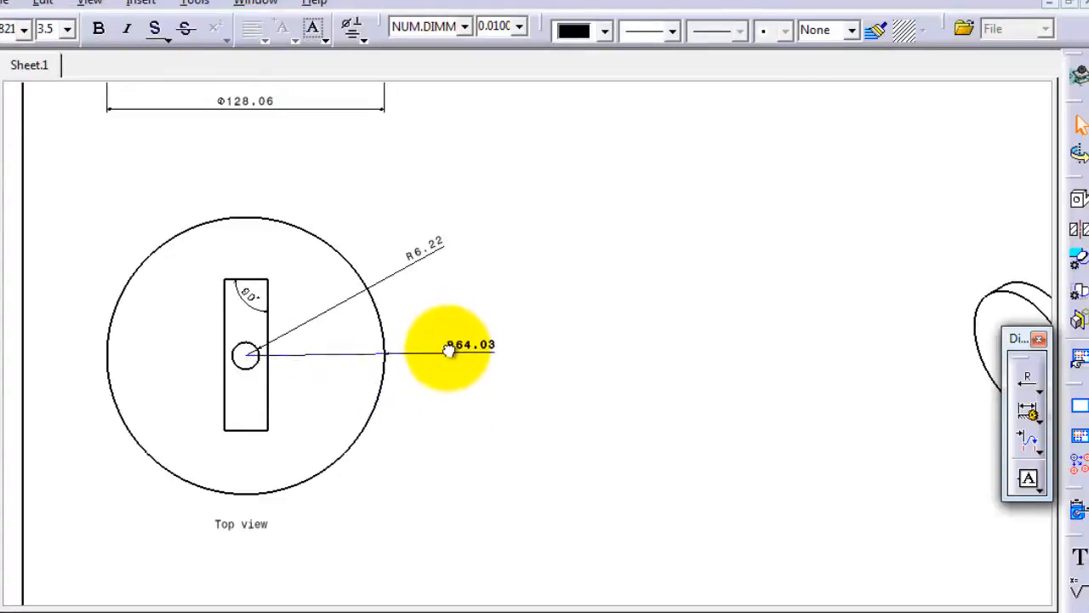